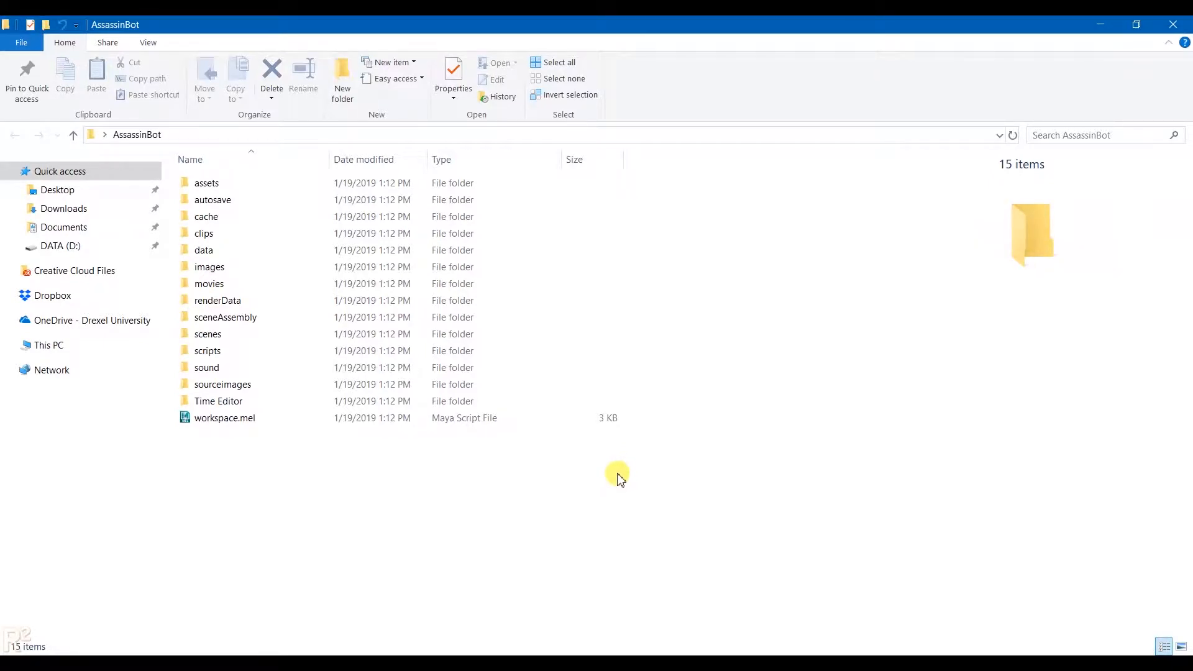
mouse_move(596, 521)
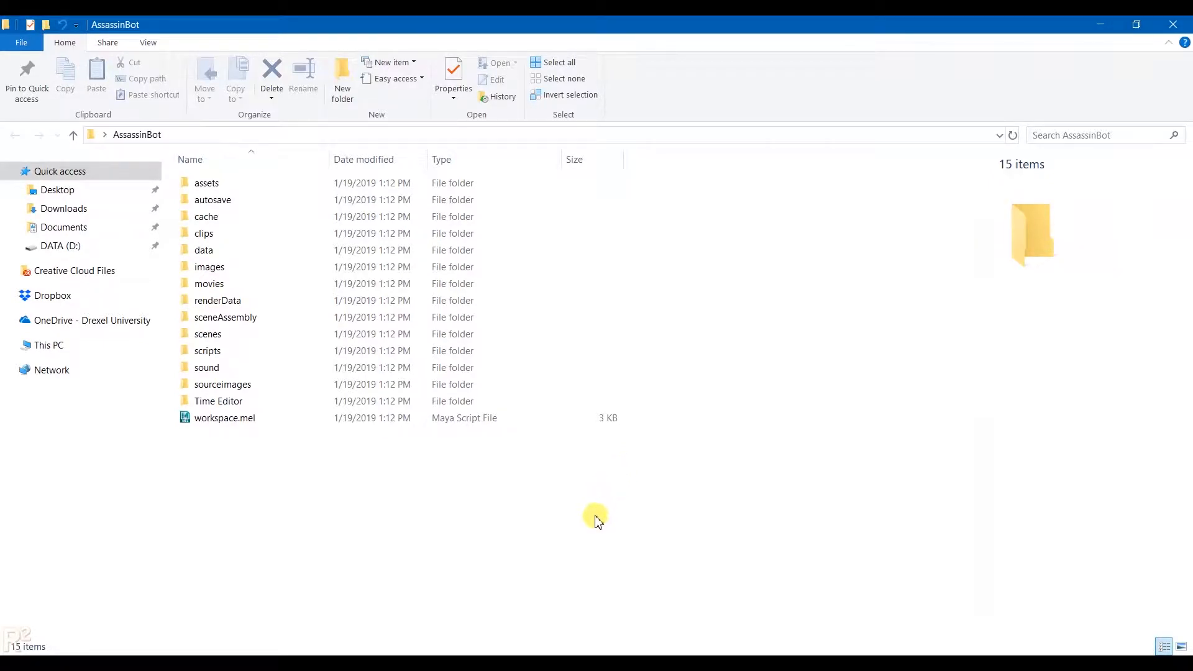
mouse_move(295, 478)
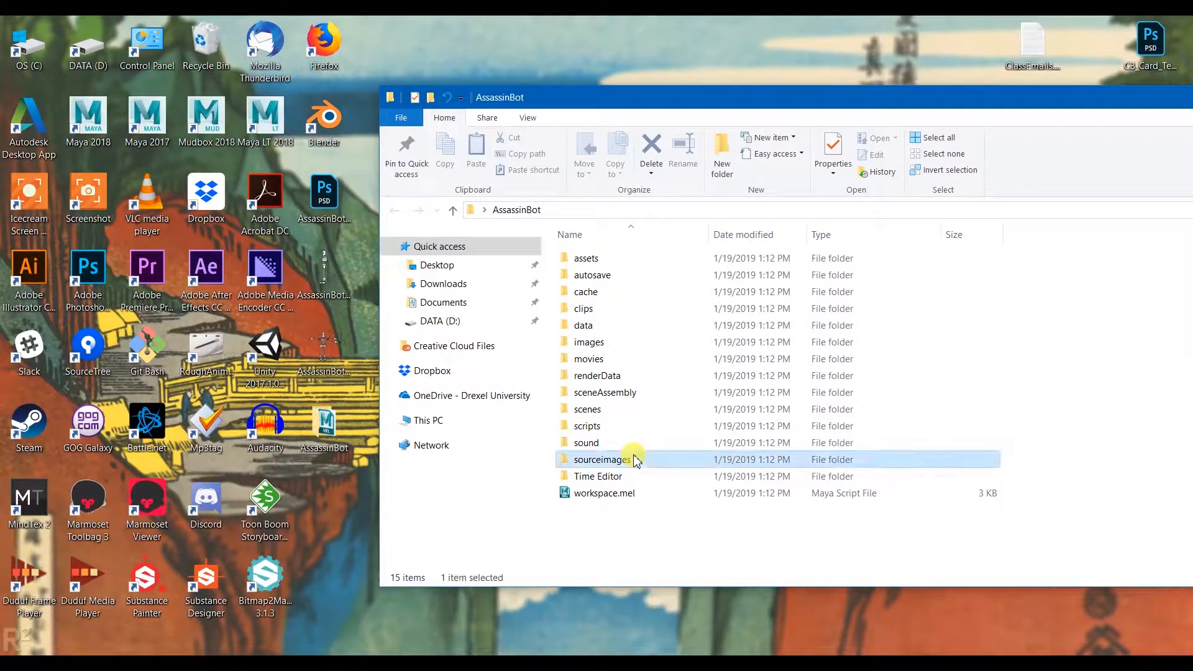
In sourceimages, rename the model-sheet PNGs to AssassinBot_ModelSheet_Front.png and AssassinBot_ModelSheet_Side.png
double_click(602, 459)
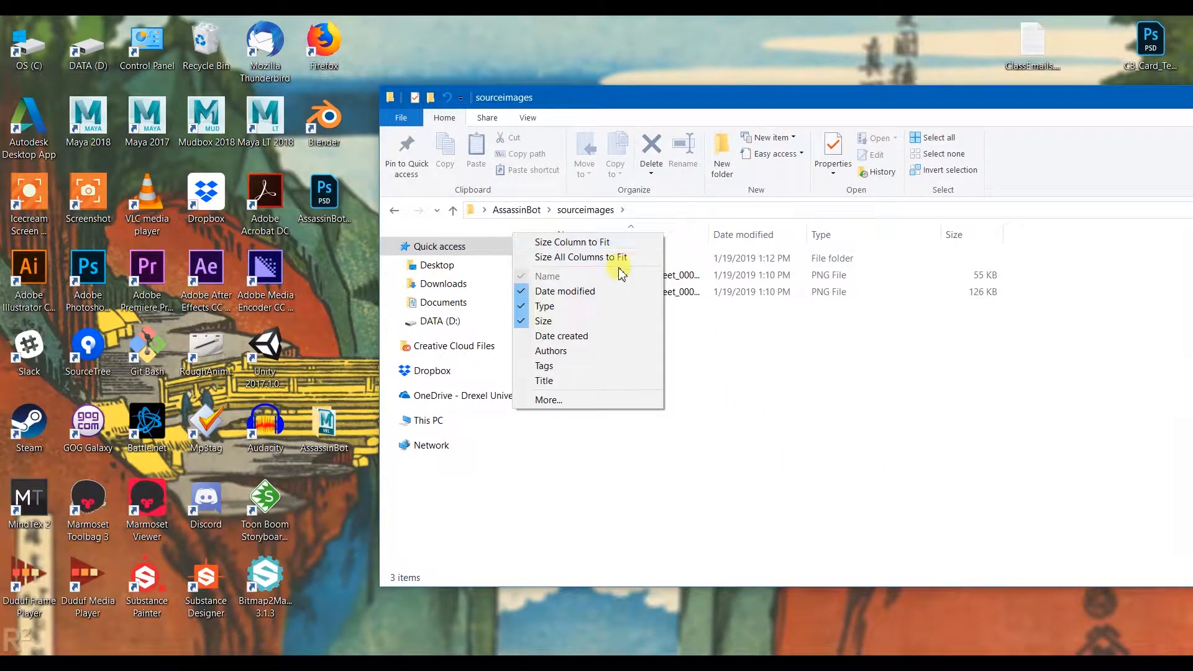
right_click(731, 274)
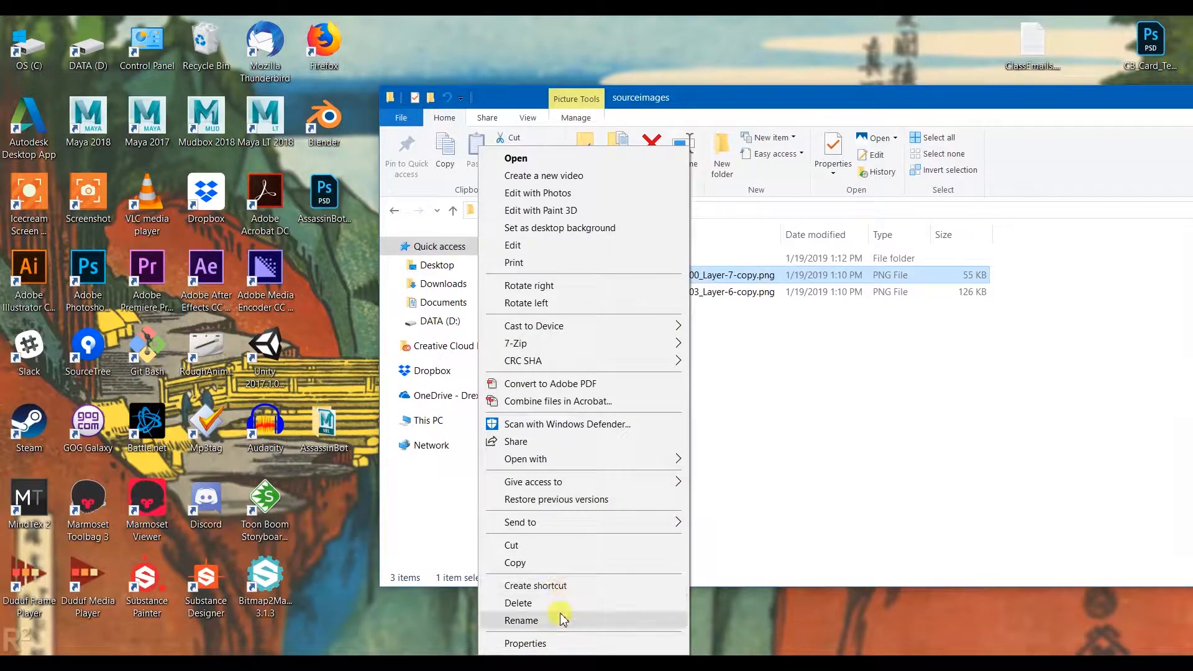
click(521, 620)
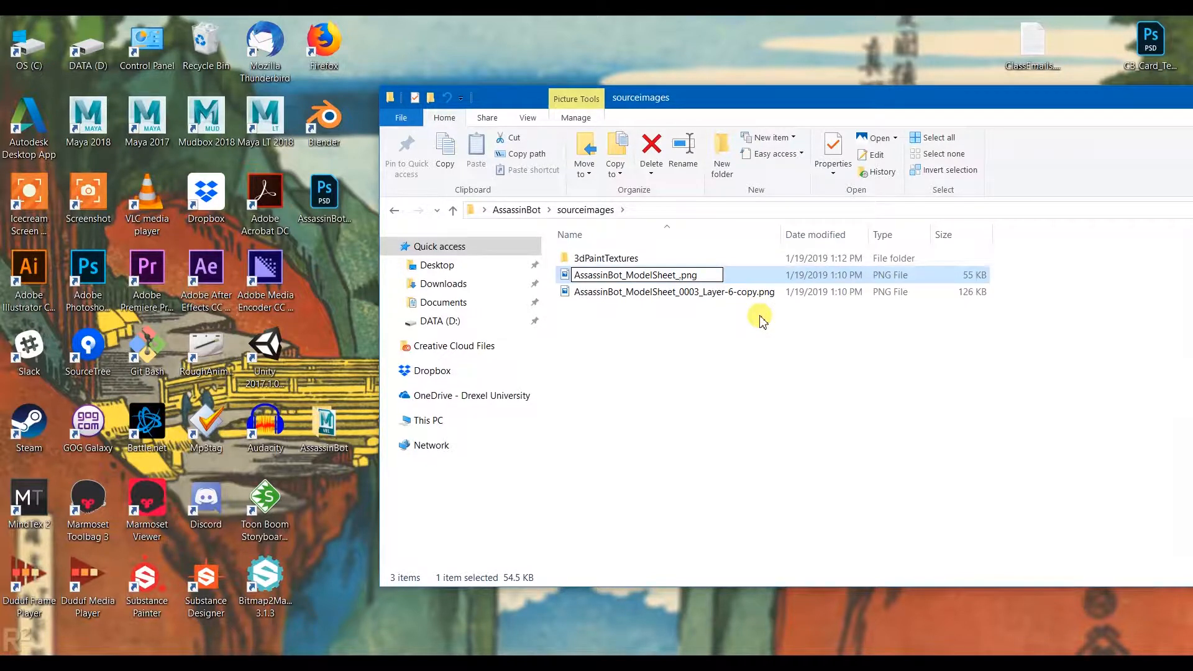
text(Front)
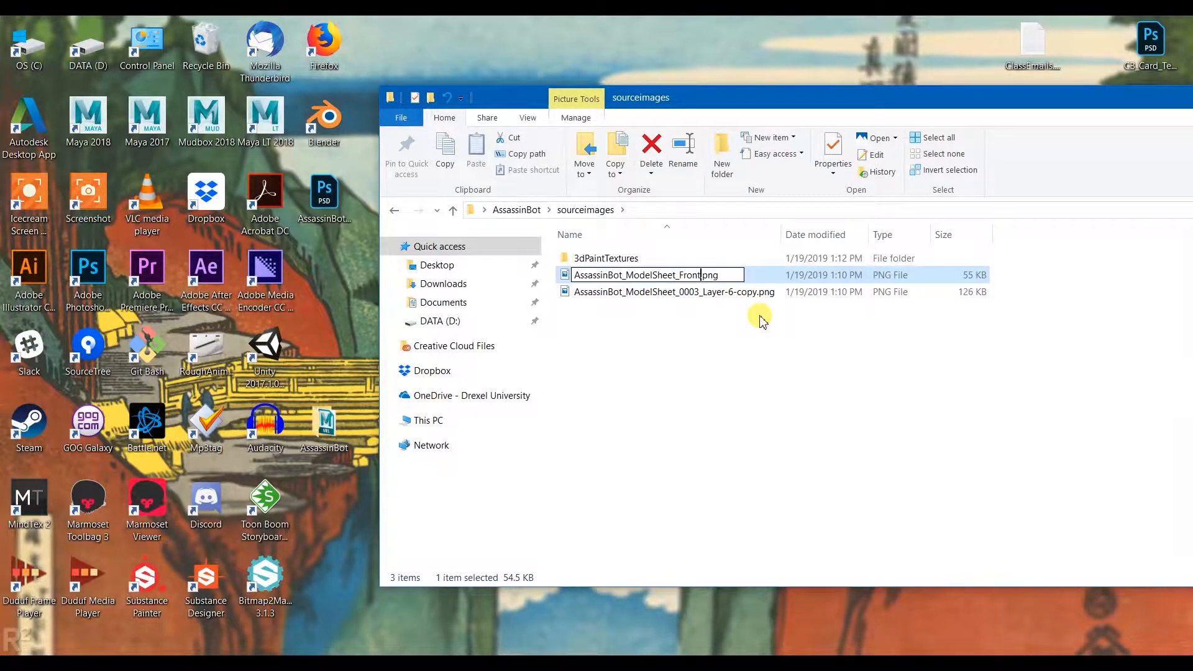
right_click(673, 274)
text(Sid)
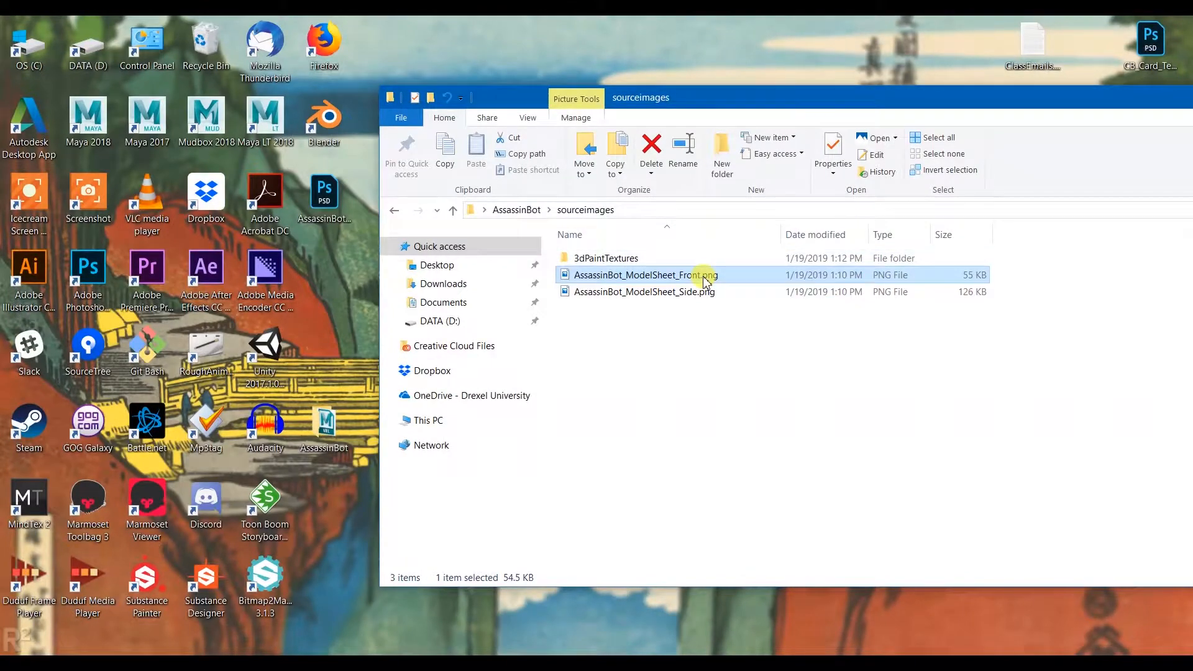
double_click(644, 274)
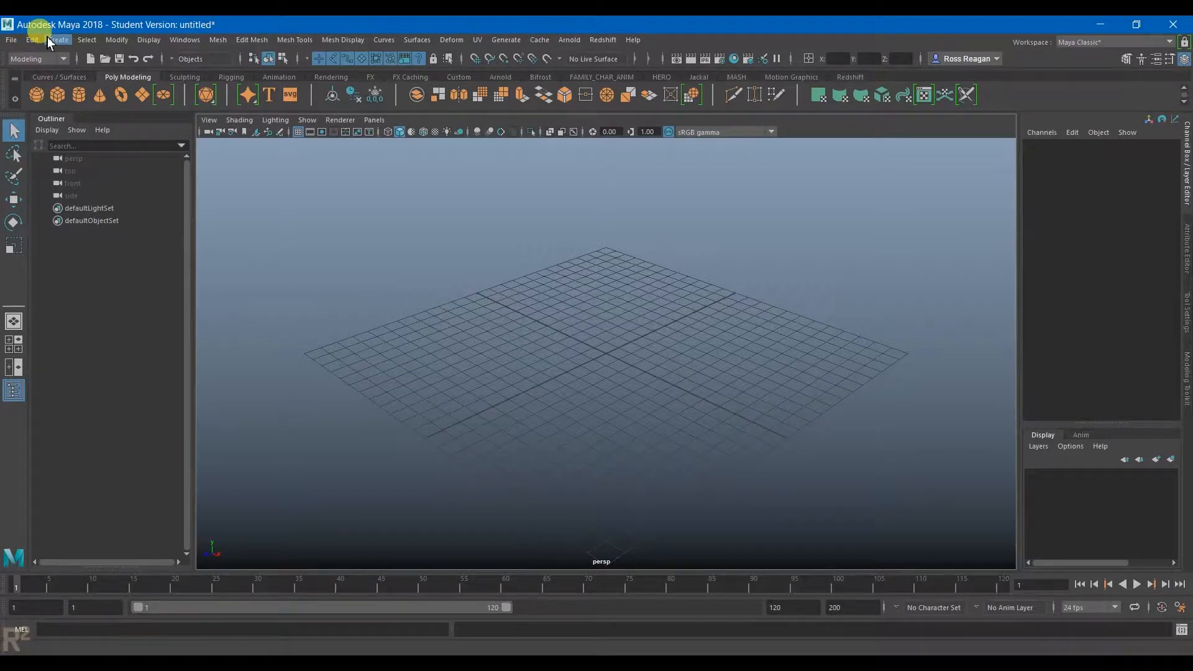
Create a free image plane loaded with AssassinBot_ModelSheet_Front.png, then deselect it and orbit around it
click(57, 40)
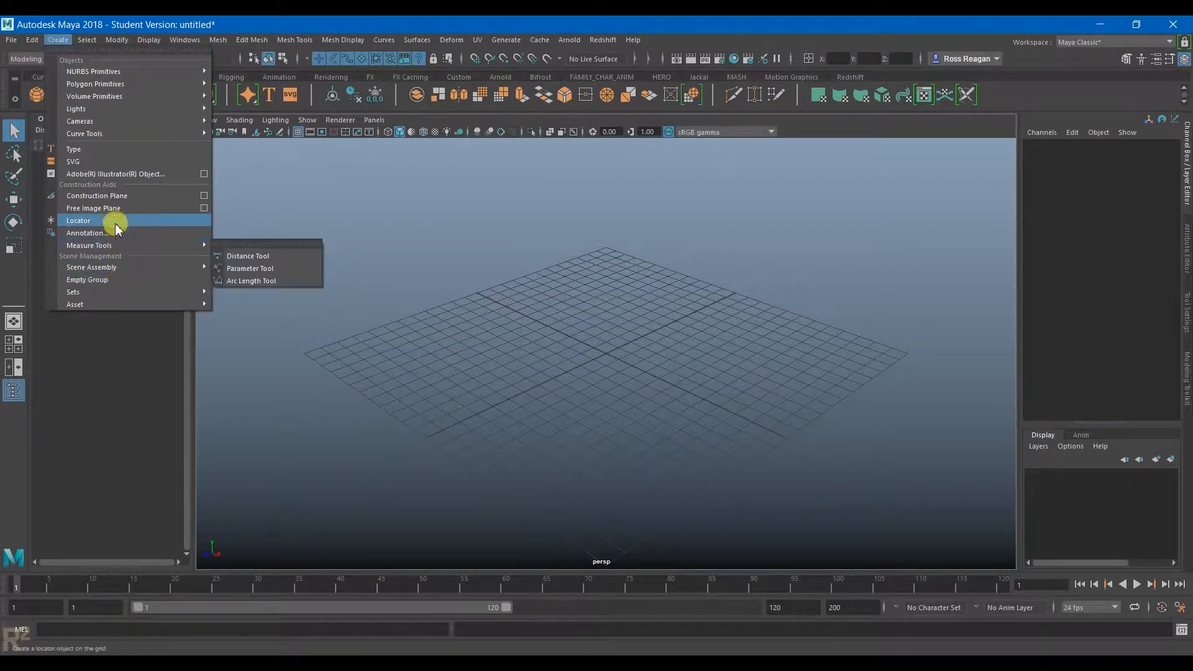
click(94, 207)
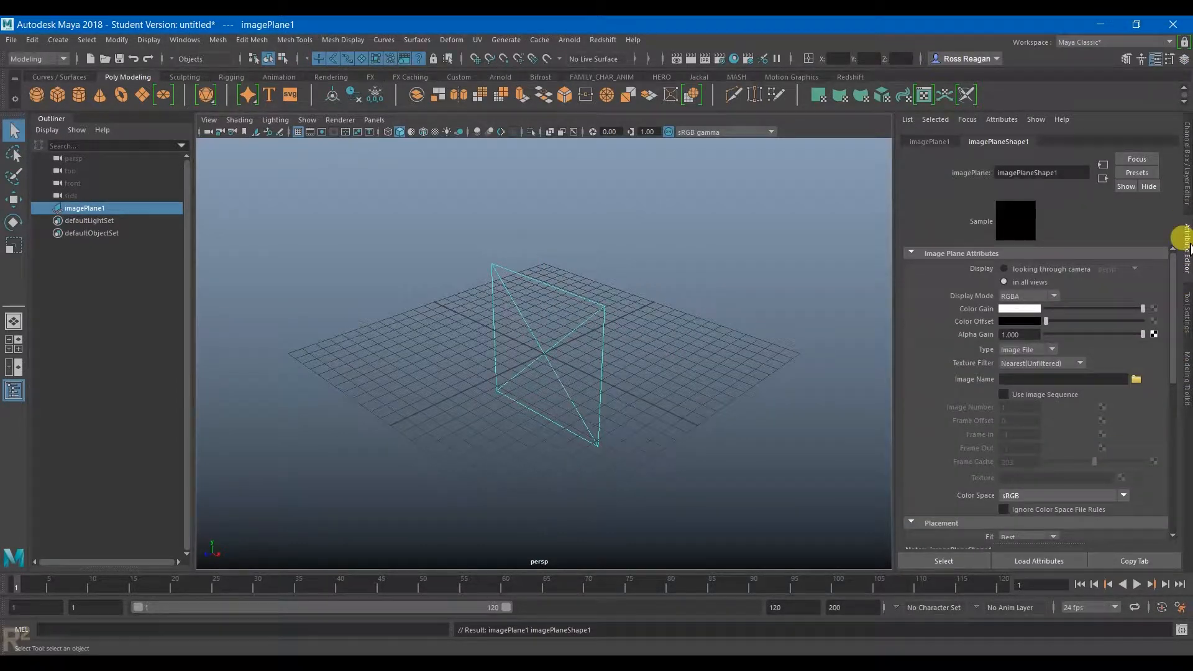
click(1137, 380)
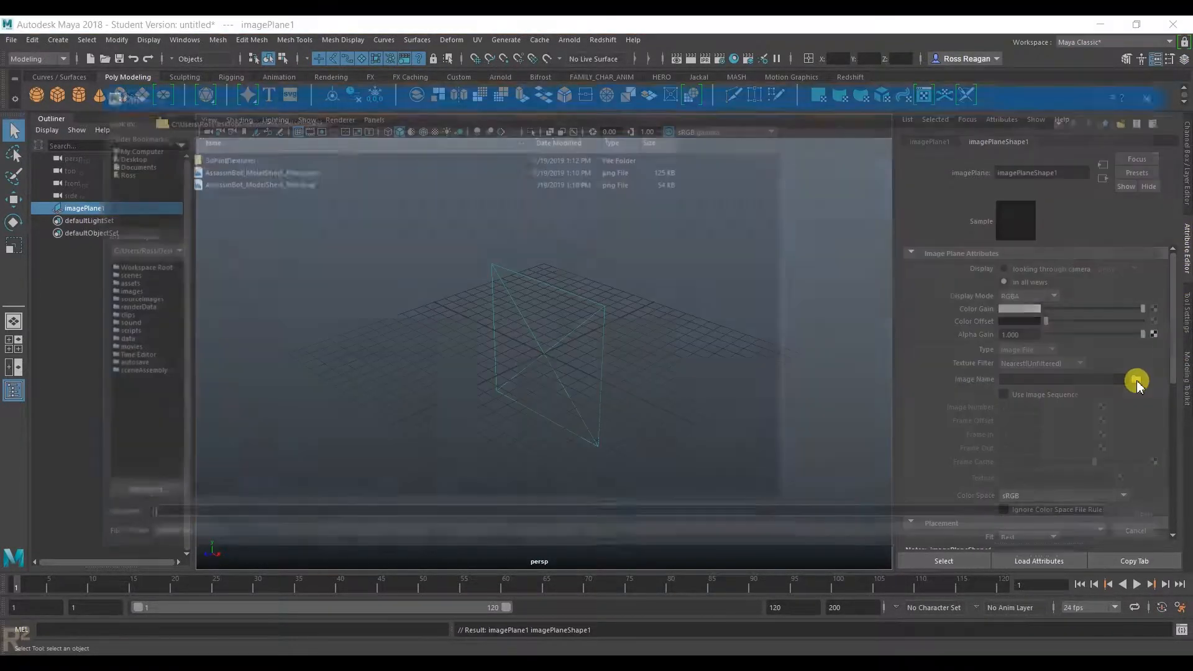
click(1136, 381)
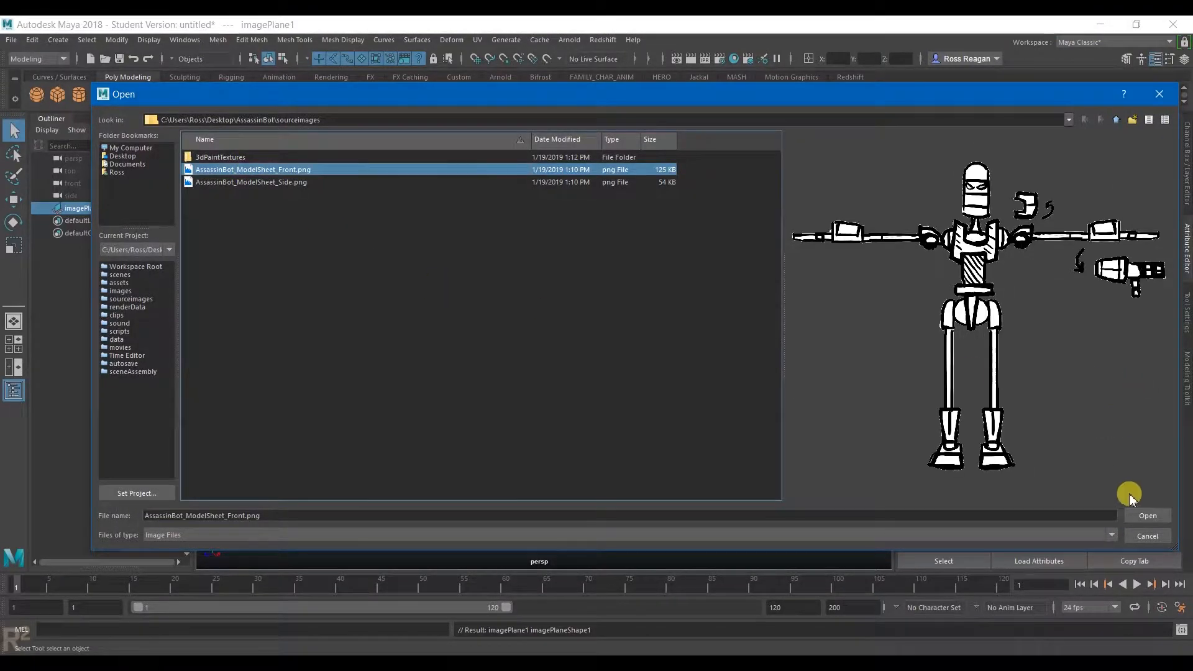
click(1146, 515)
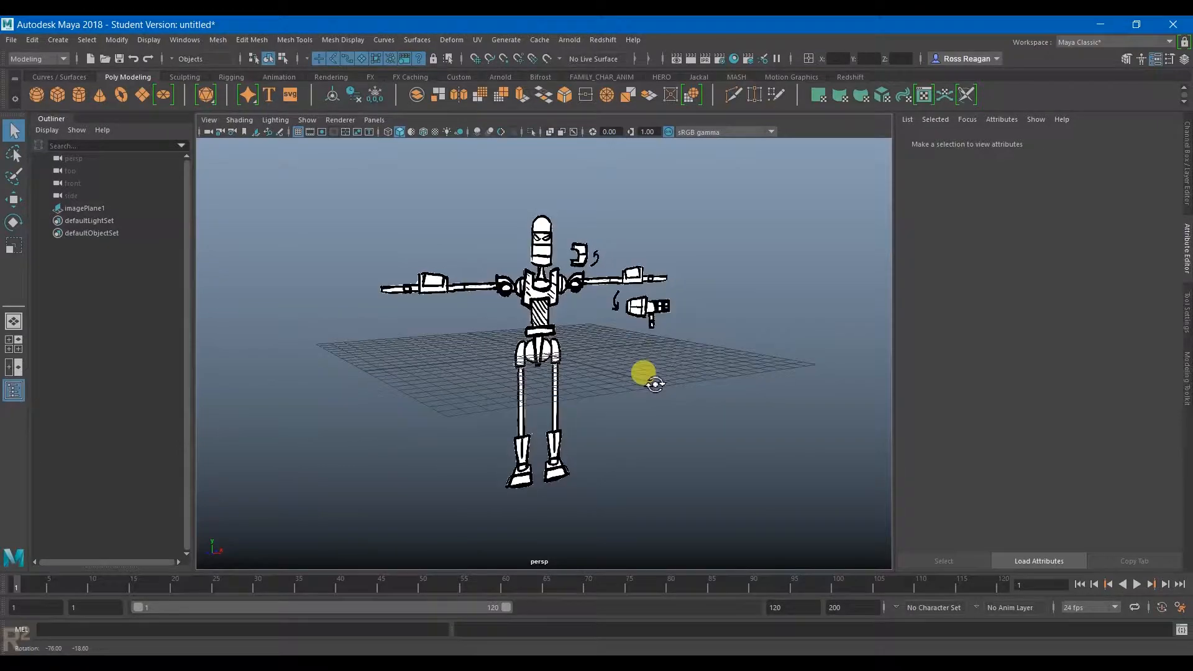
click(85, 207)
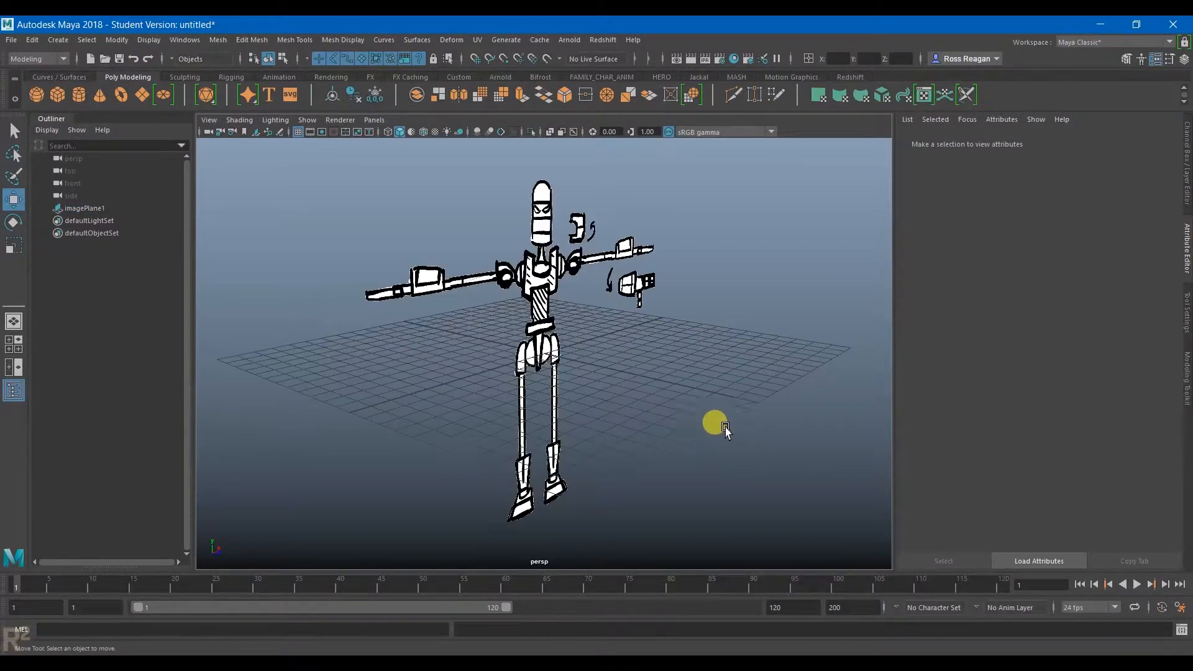
drag(723, 430, 407, 399)
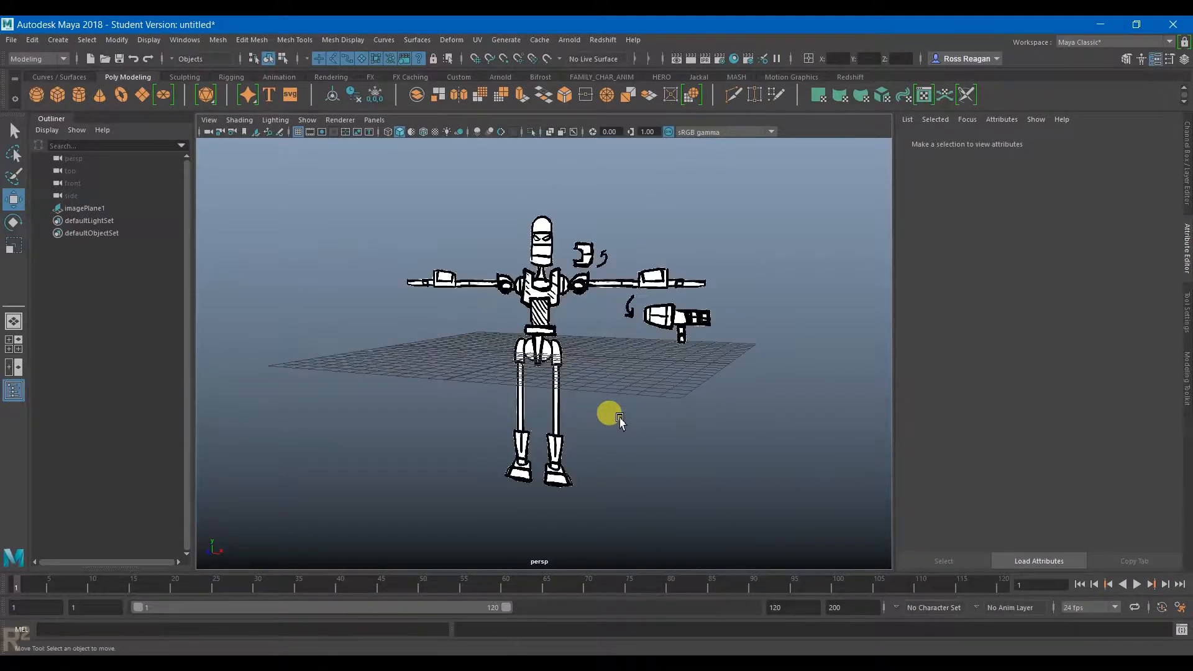
Create a second free image plane loaded with AssassinBot_ModelSheet_Side.png
click(84, 208)
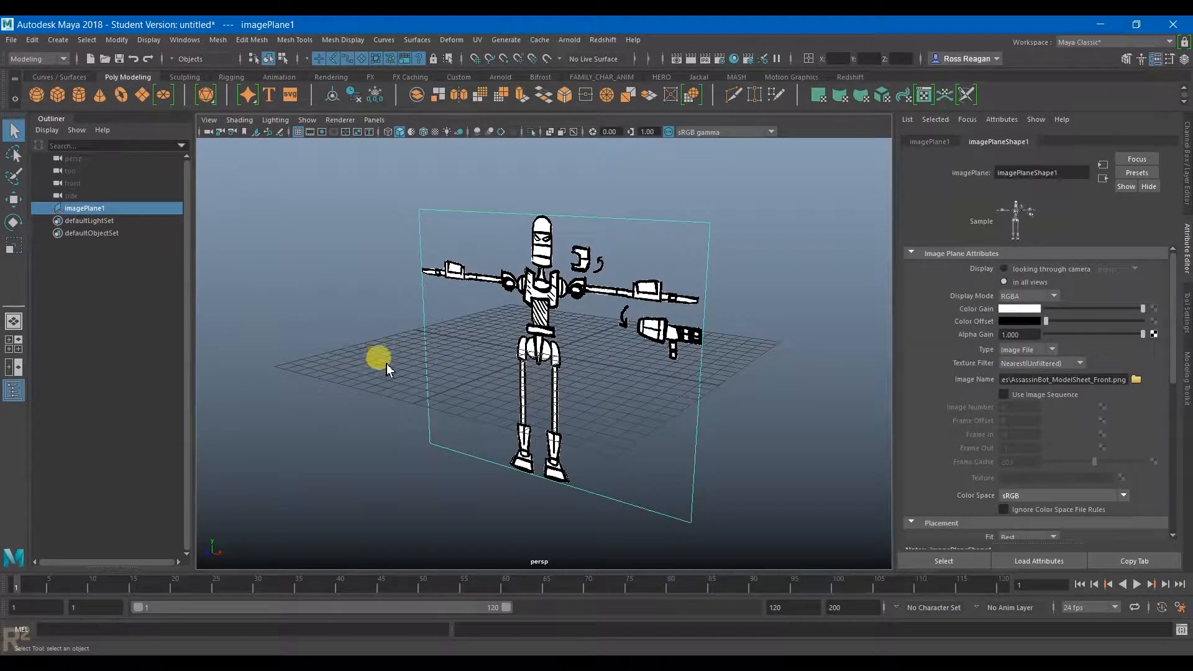
click(57, 39)
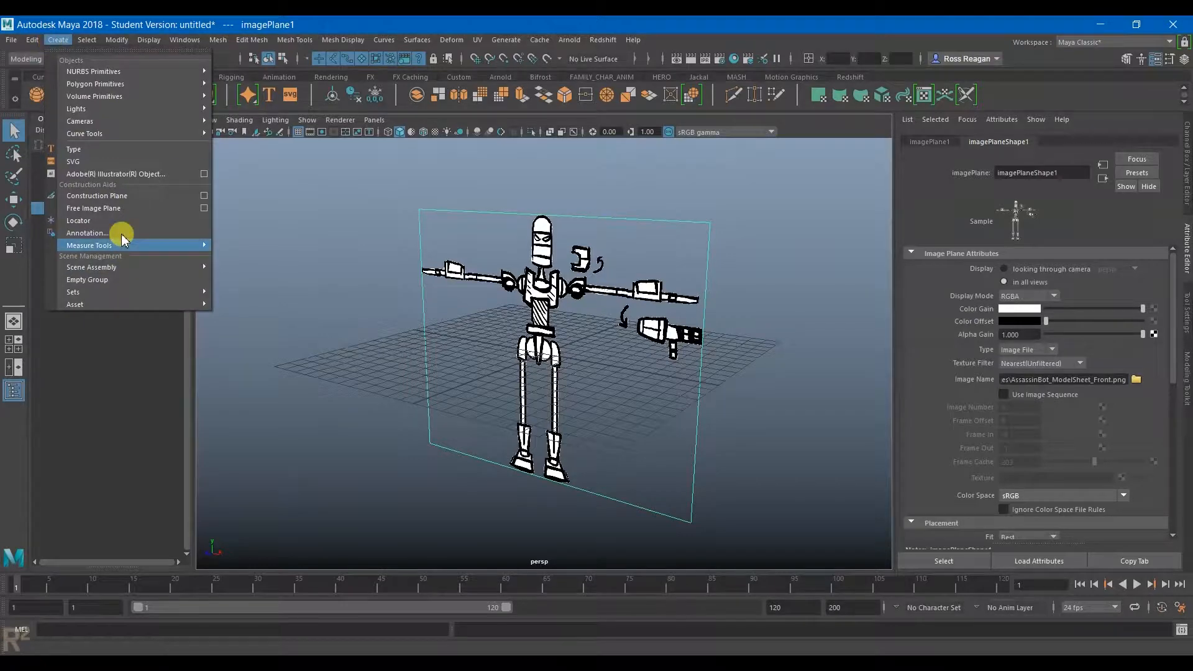
click(93, 208)
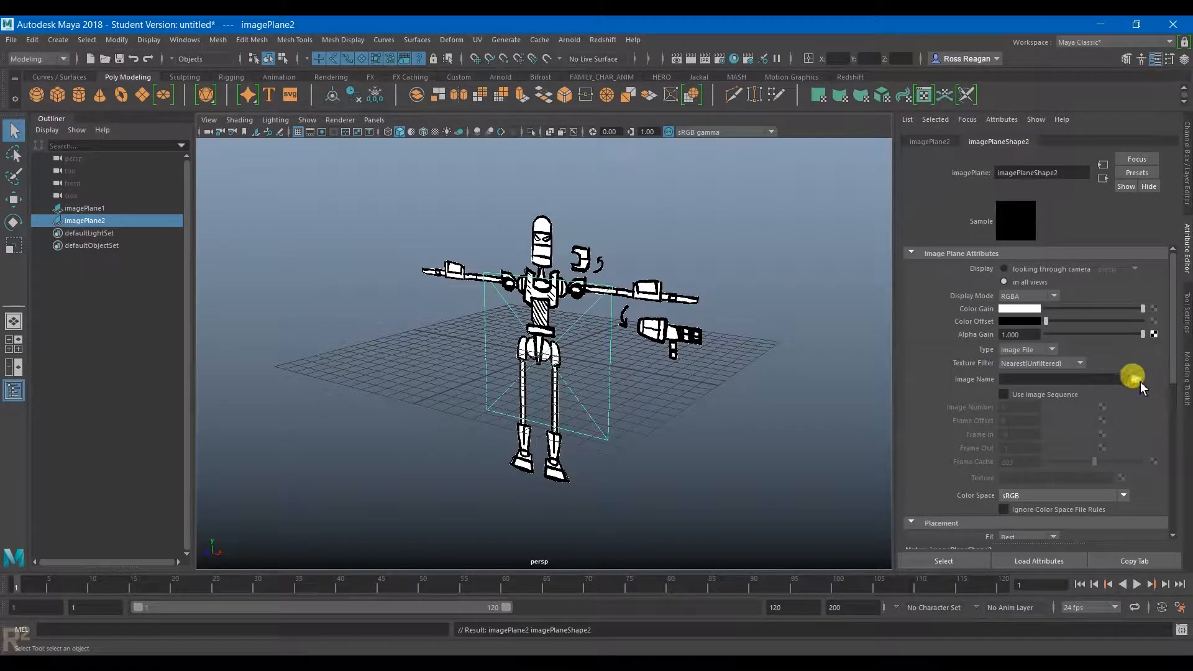
click(1102, 379)
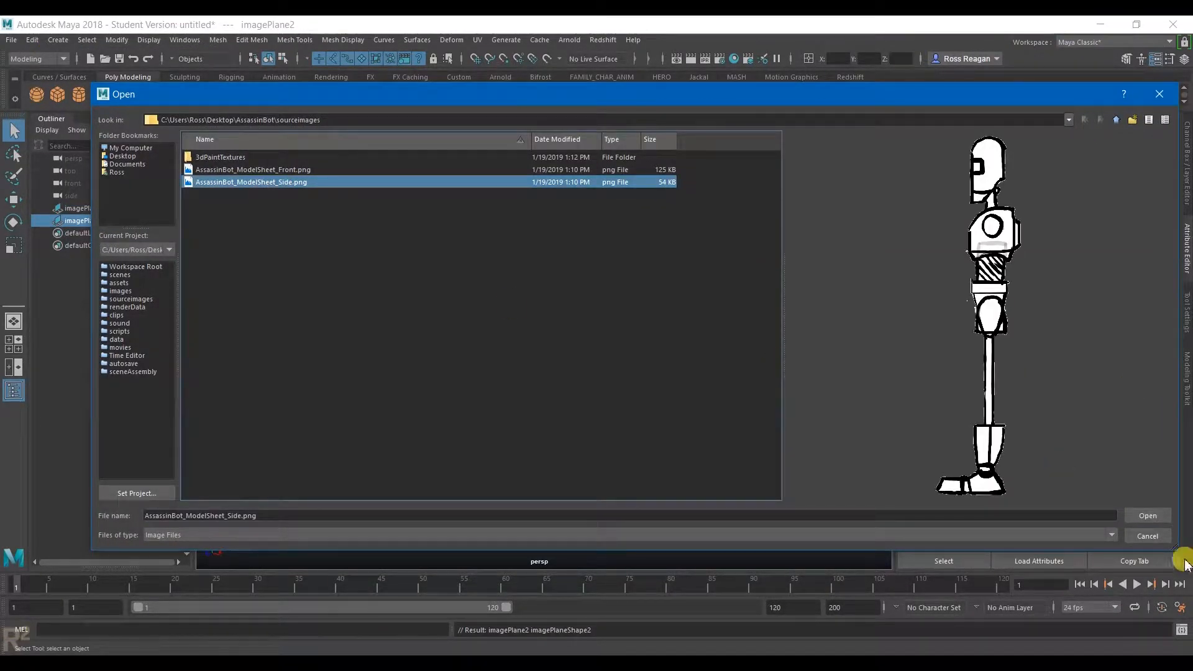
click(1147, 515)
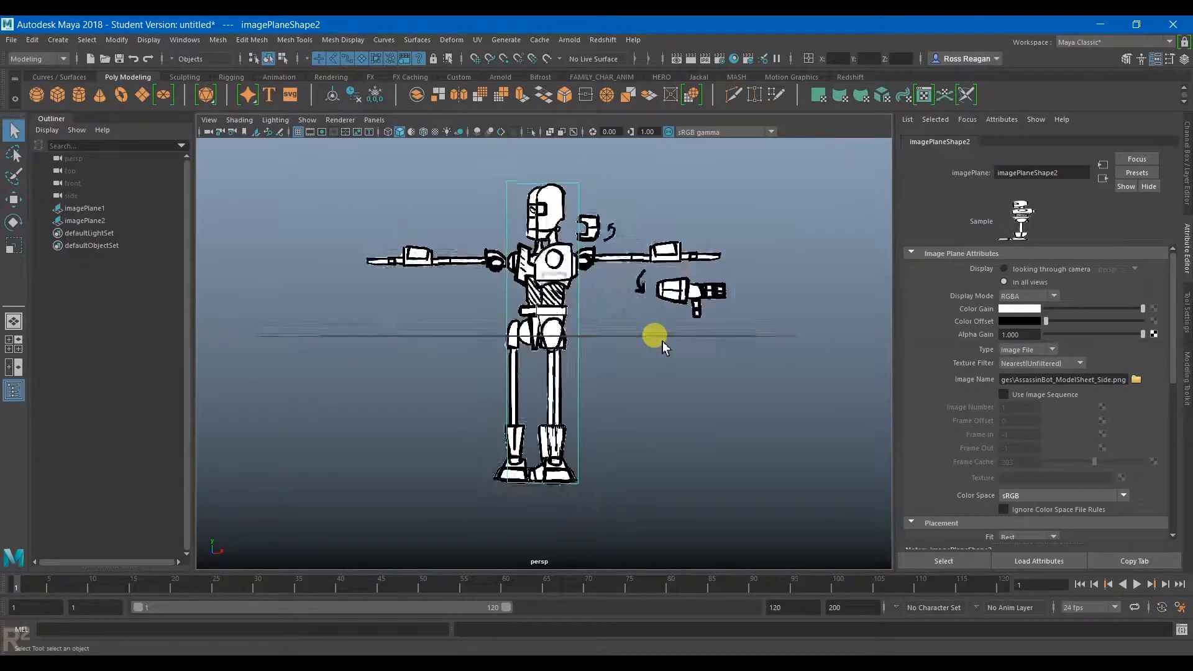
Rotate imagePlane2 90° in Y, perpendicular to the front sheet, and move it into place
drag(662, 342, 532, 319)
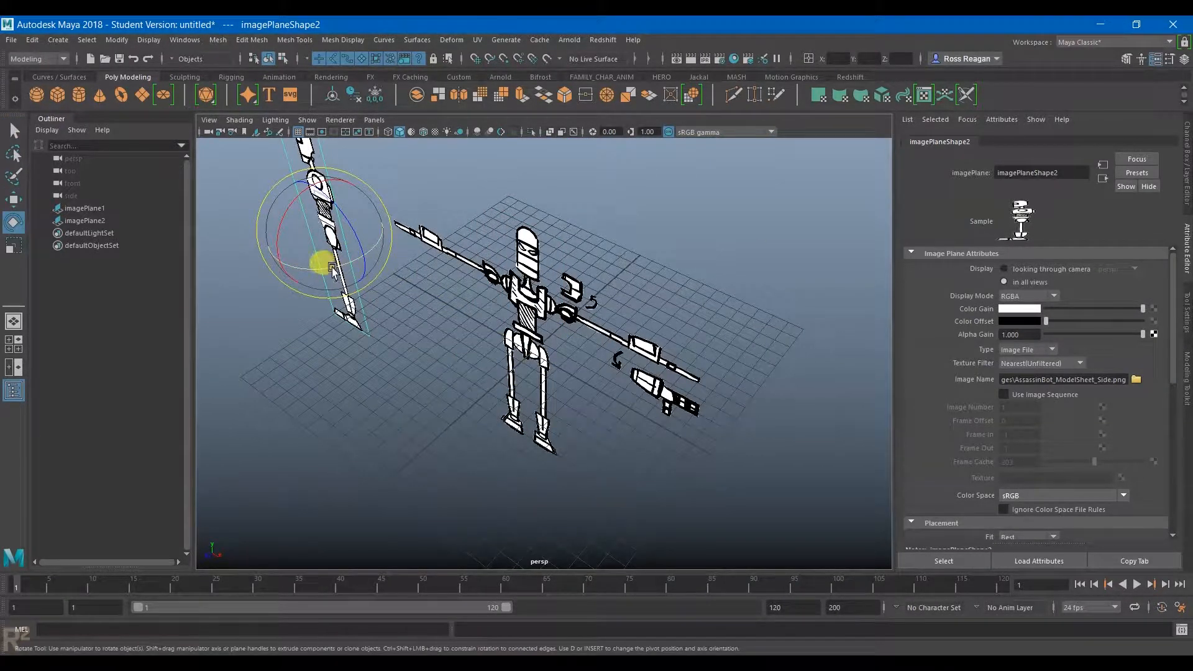
drag(319, 262, 418, 248)
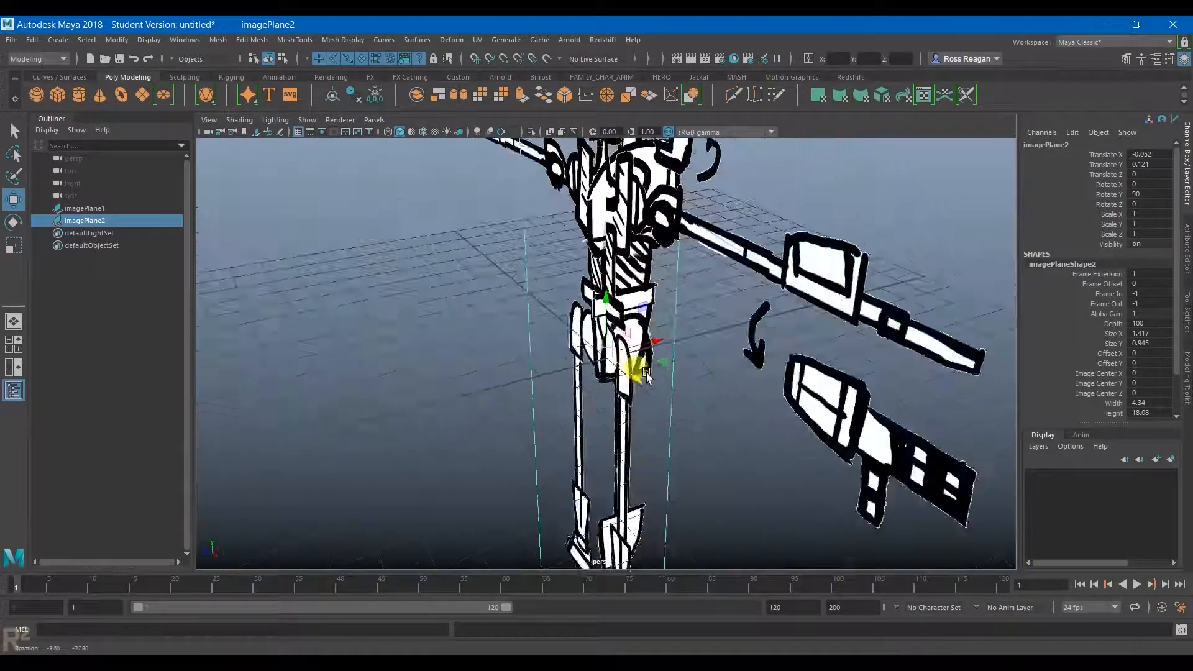
drag(647, 372, 708, 434)
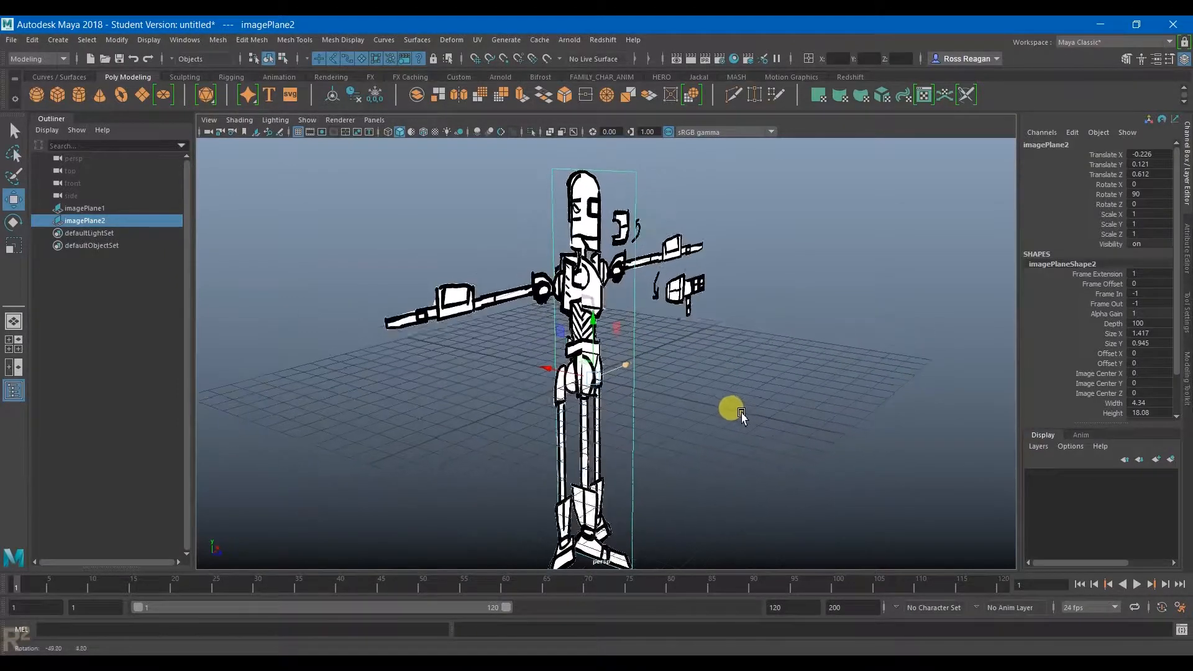
drag(741, 414, 536, 407)
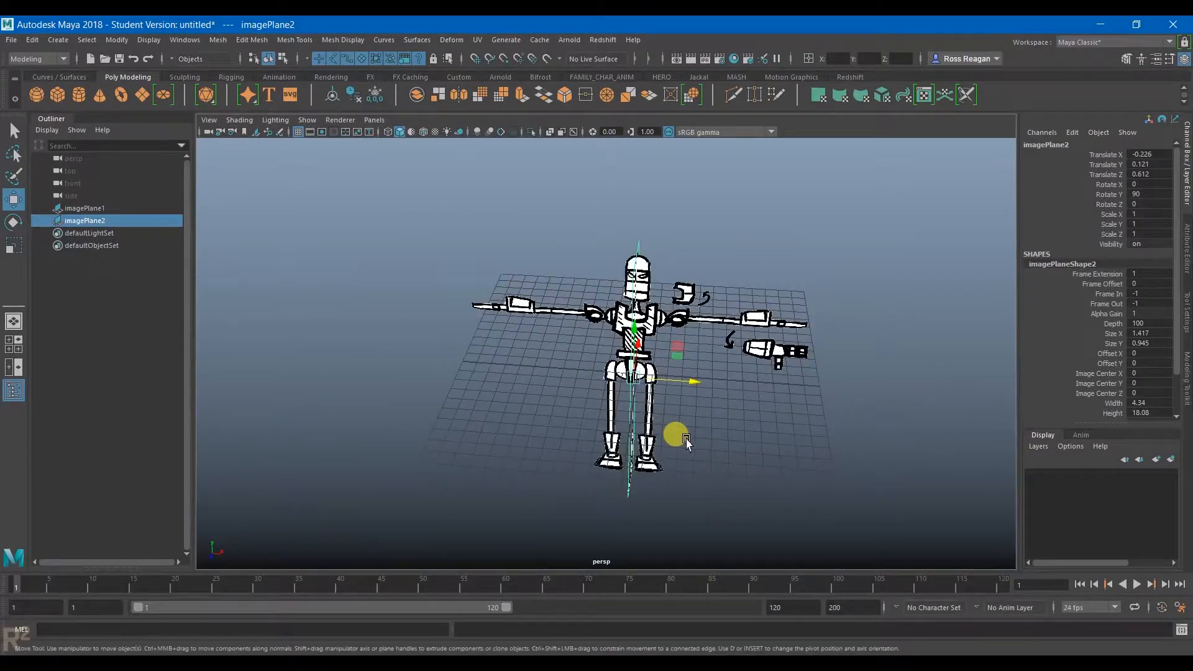
drag(691, 380, 570, 361)
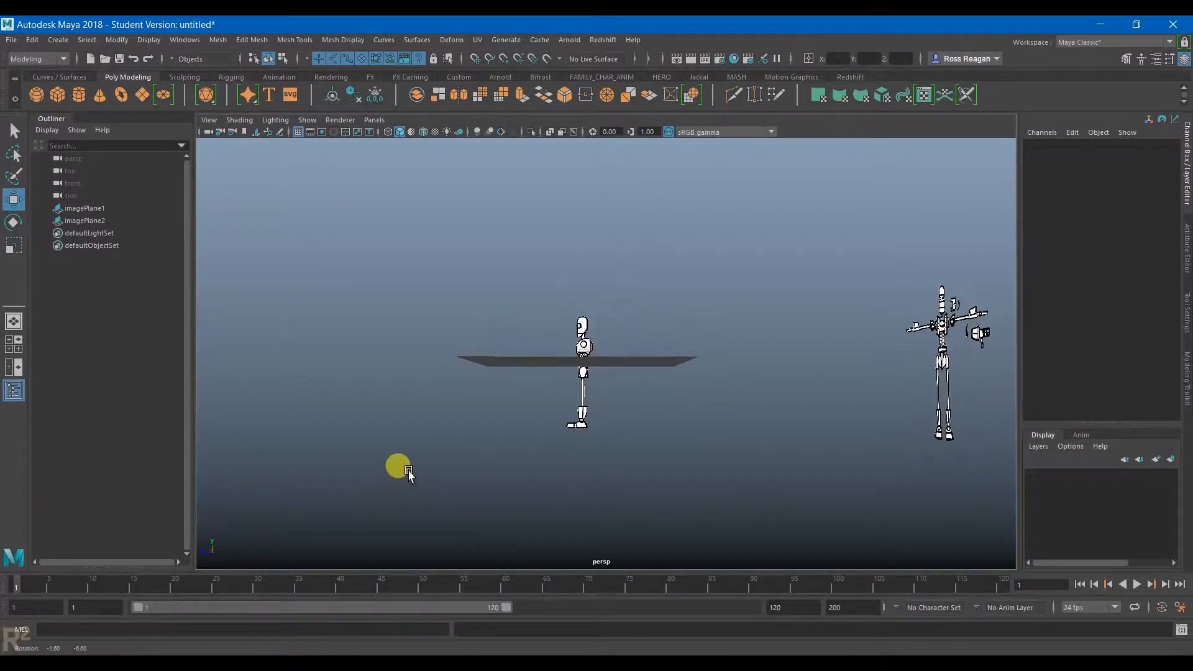
drag(406, 471, 478, 402)
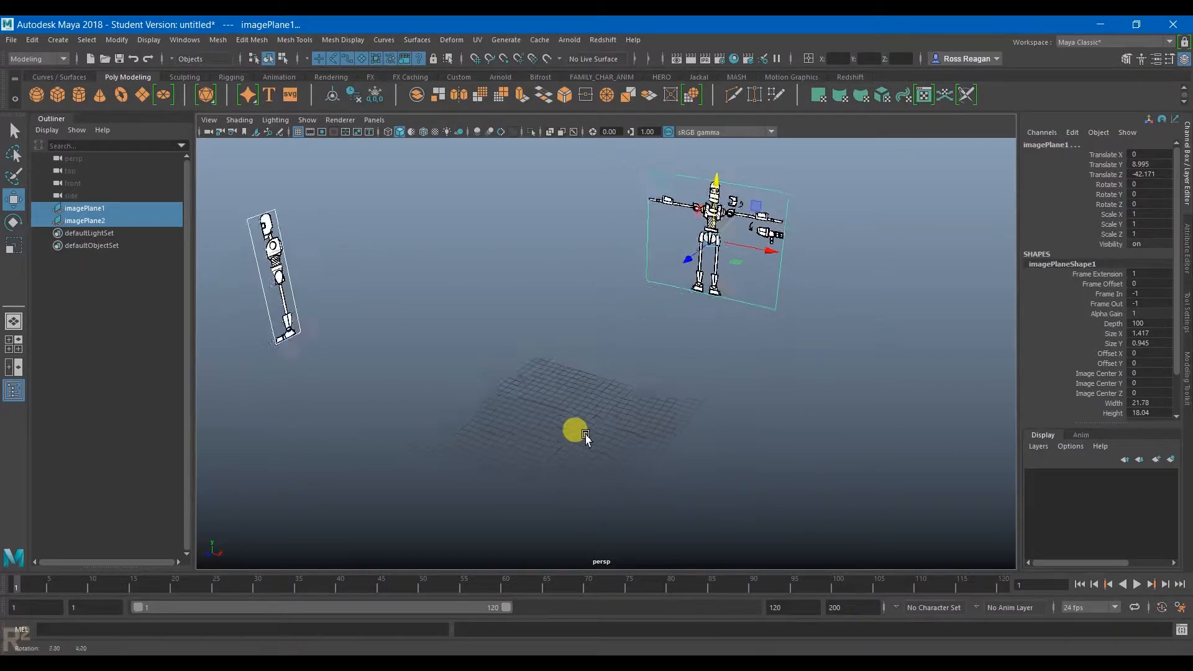
drag(574, 430, 597, 356)
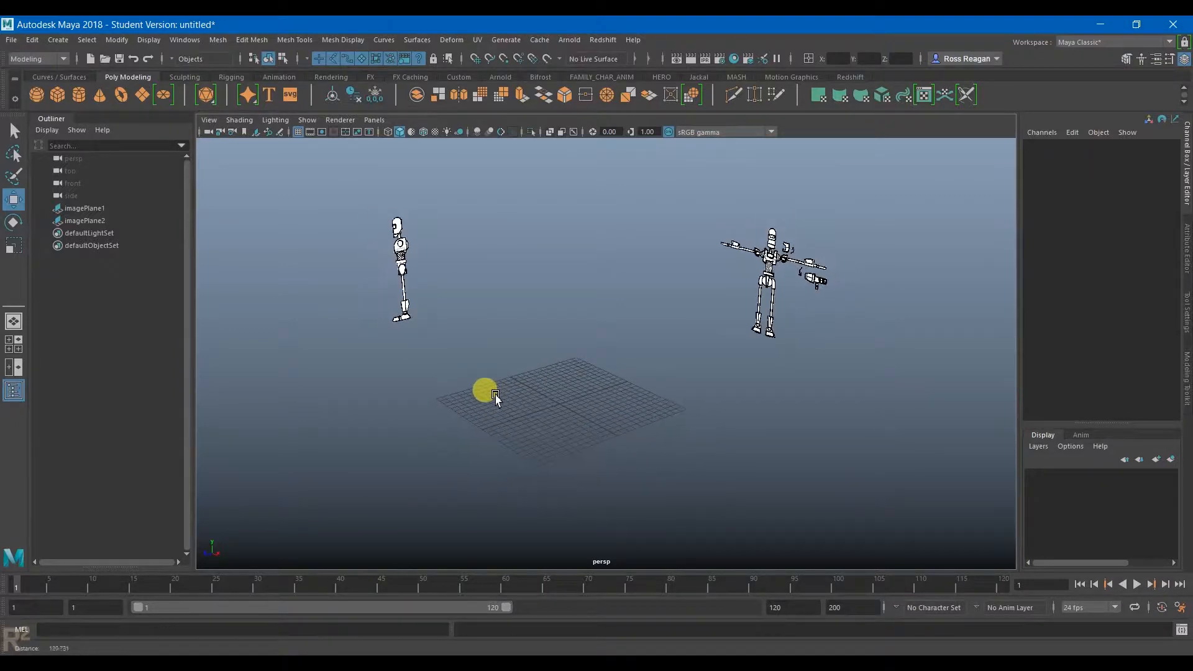
drag(484, 390, 339, 392)
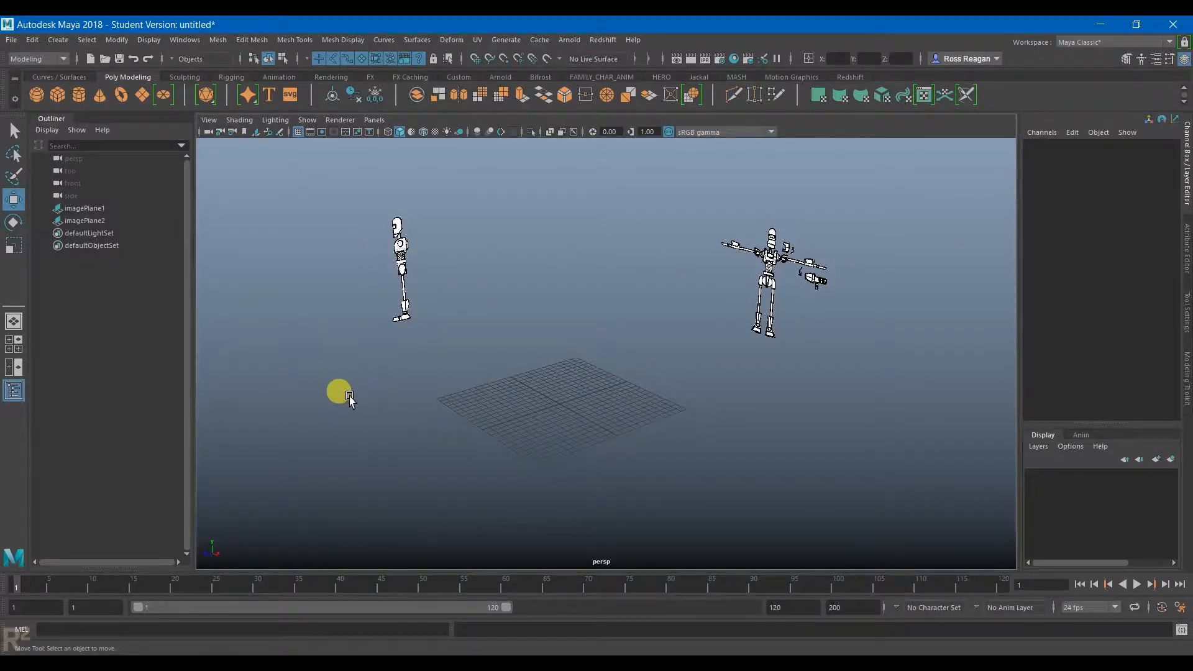
drag(348, 396, 776, 300)
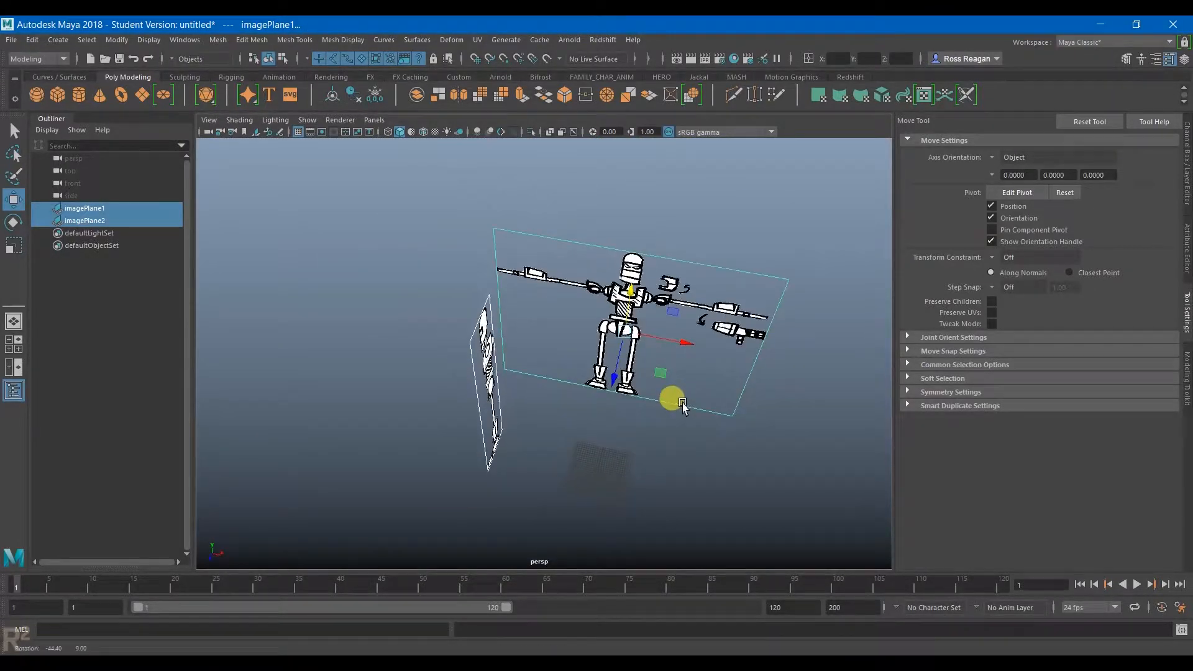
drag(672, 401, 654, 259)
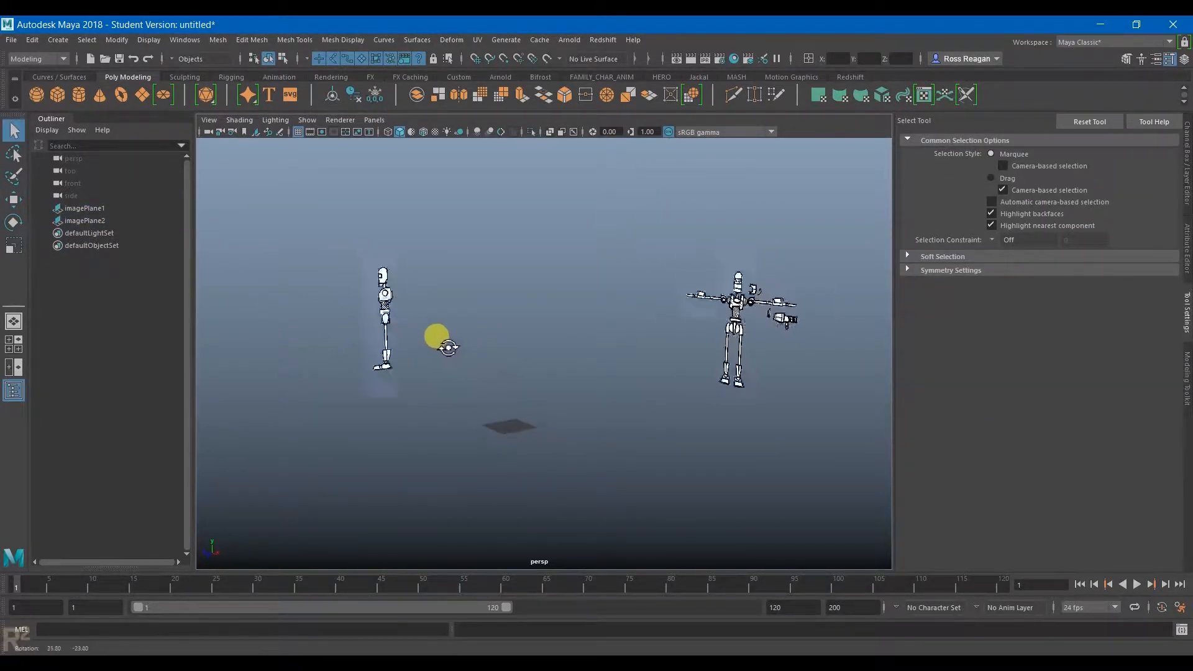
Change the viewport to the Three Panes Split Top layout
key(space)
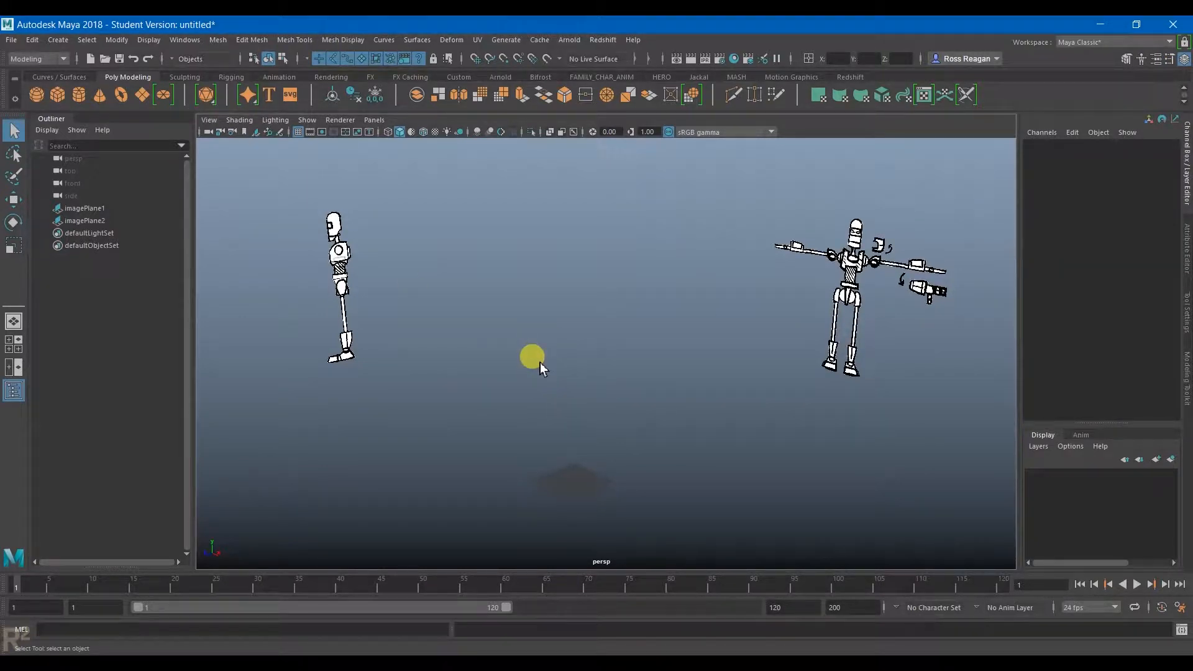
drag(533, 356, 560, 370)
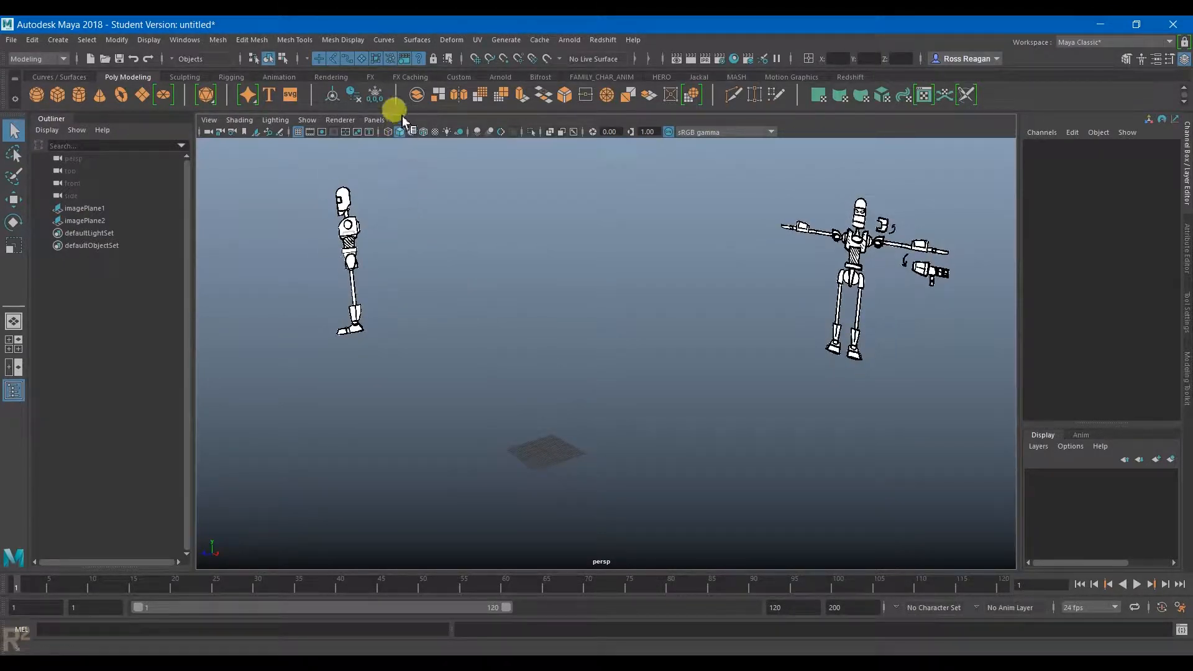
click(374, 119)
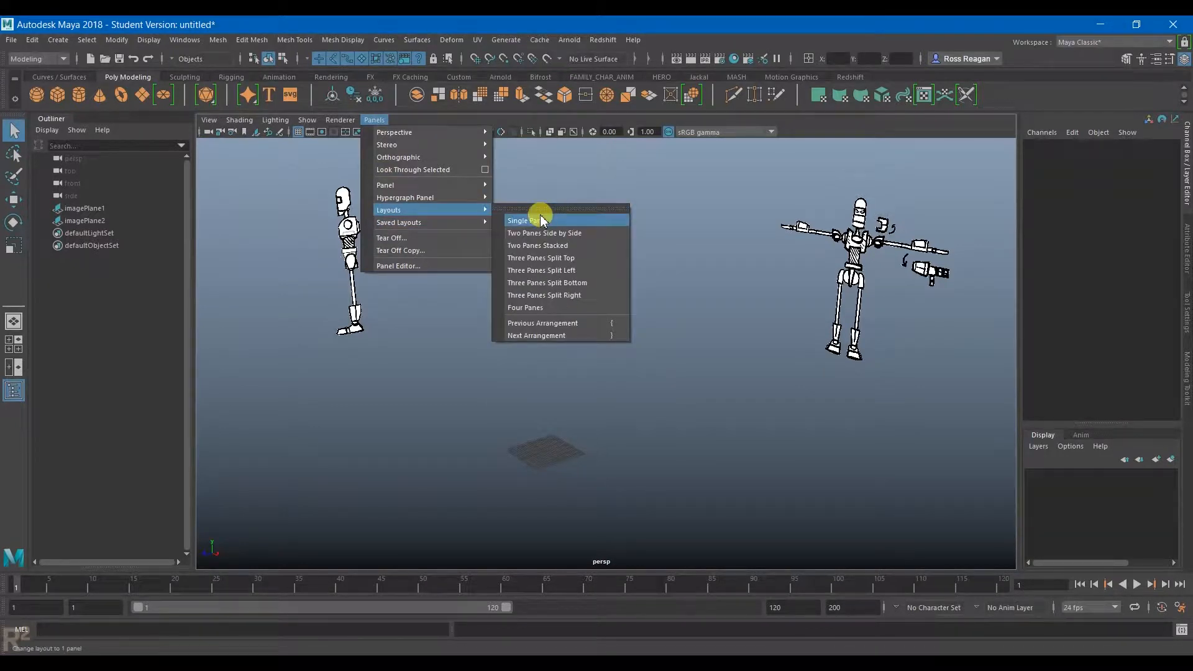
mouse_move(566, 295)
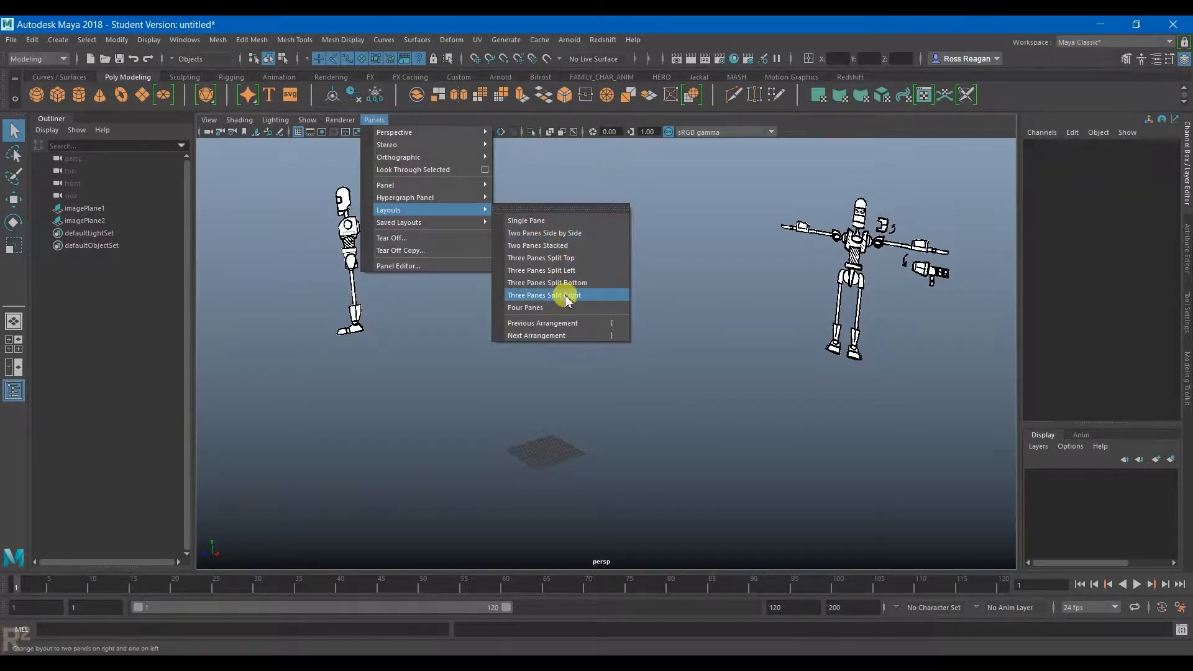
mouse_move(541, 270)
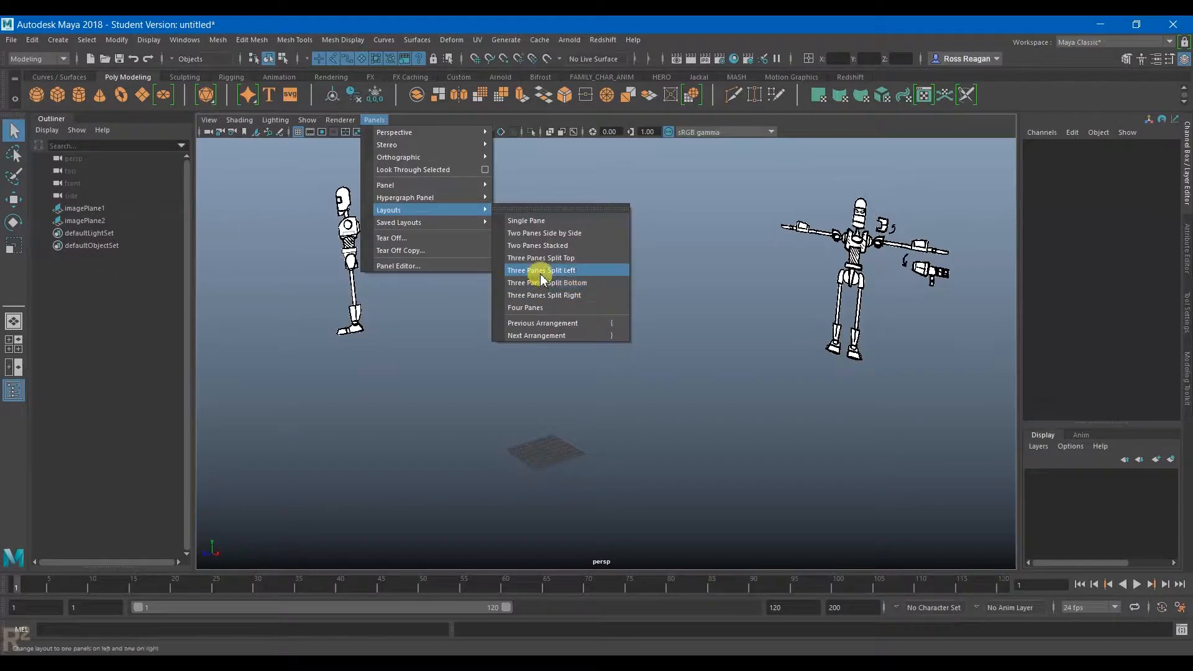
mouse_move(542, 257)
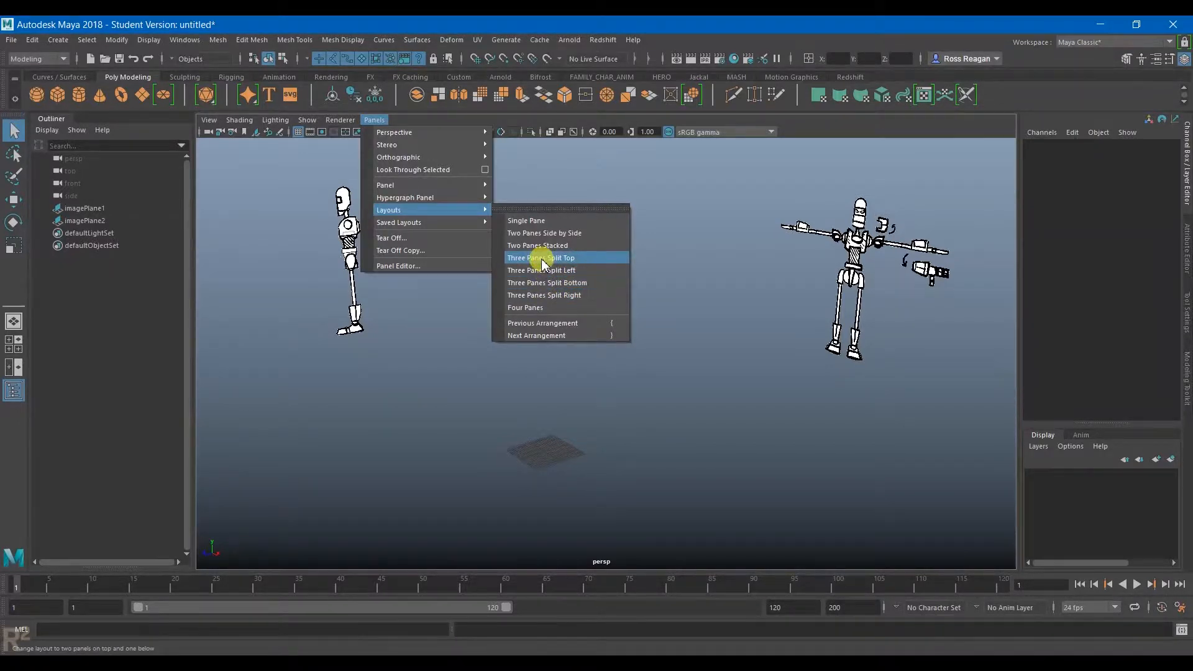
click(540, 257)
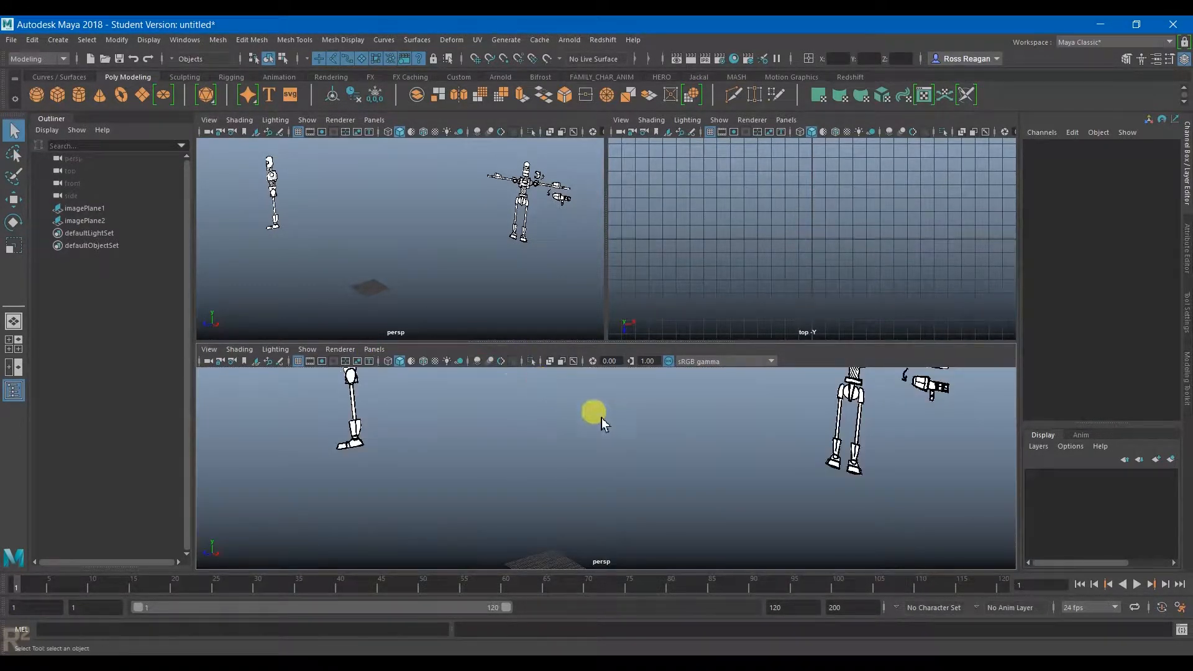
Switch the upper-left pane to the front orthographic camera and orbit the perspective view
click(374, 119)
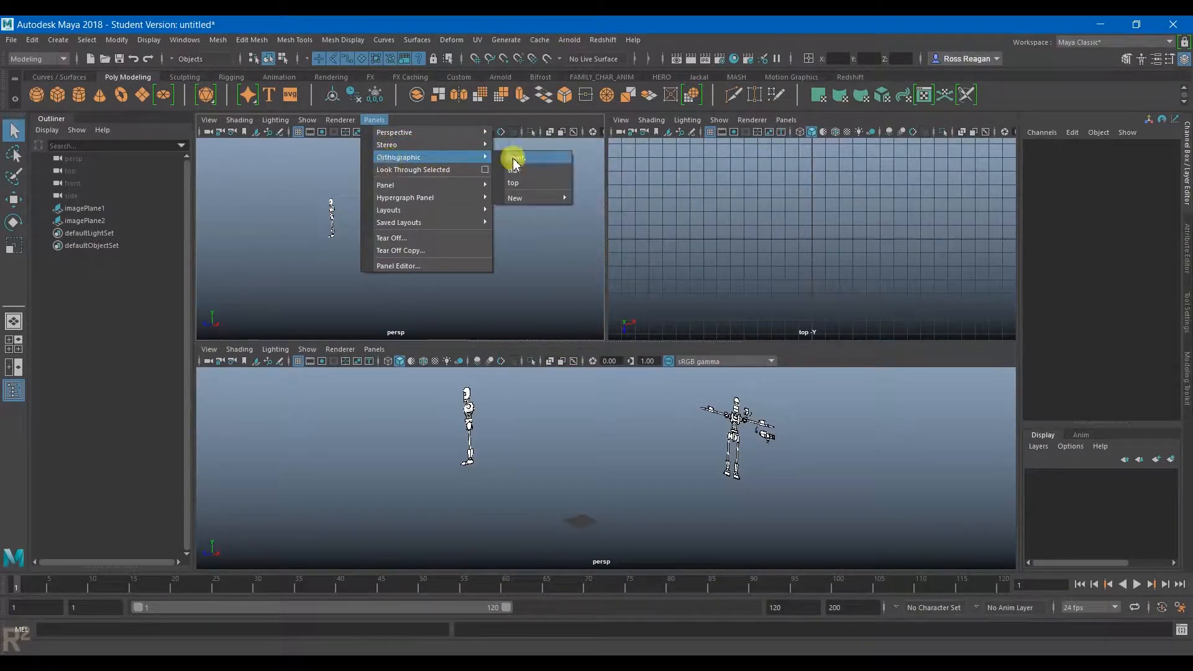
click(516, 158)
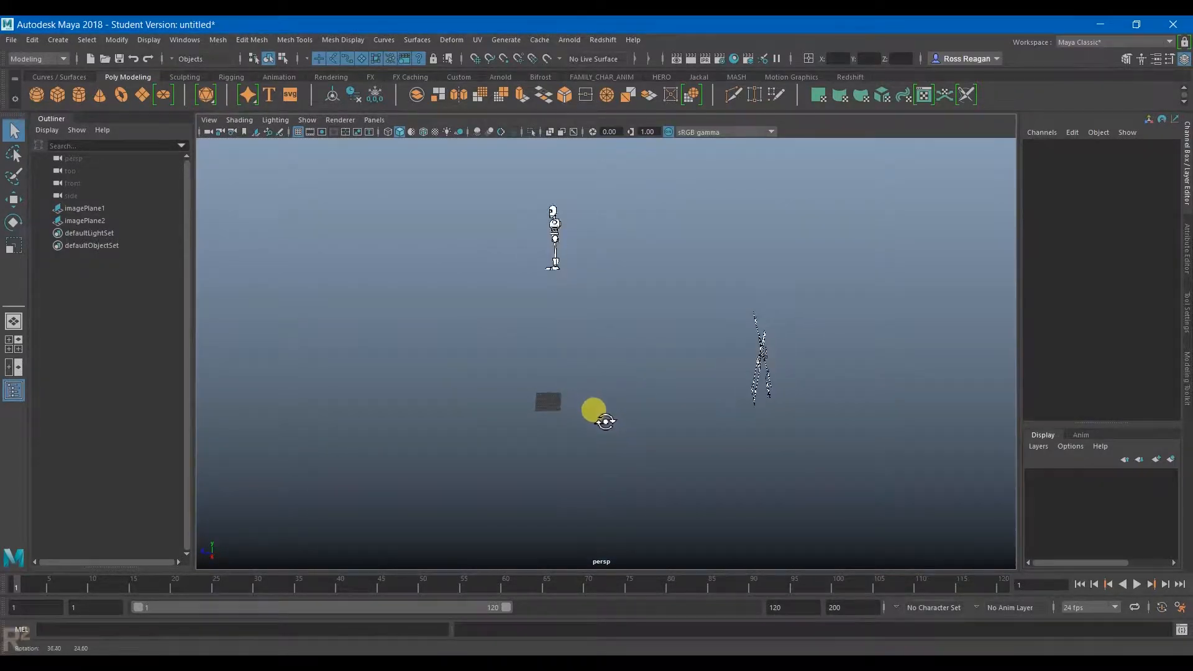
drag(600, 421, 746, 395)
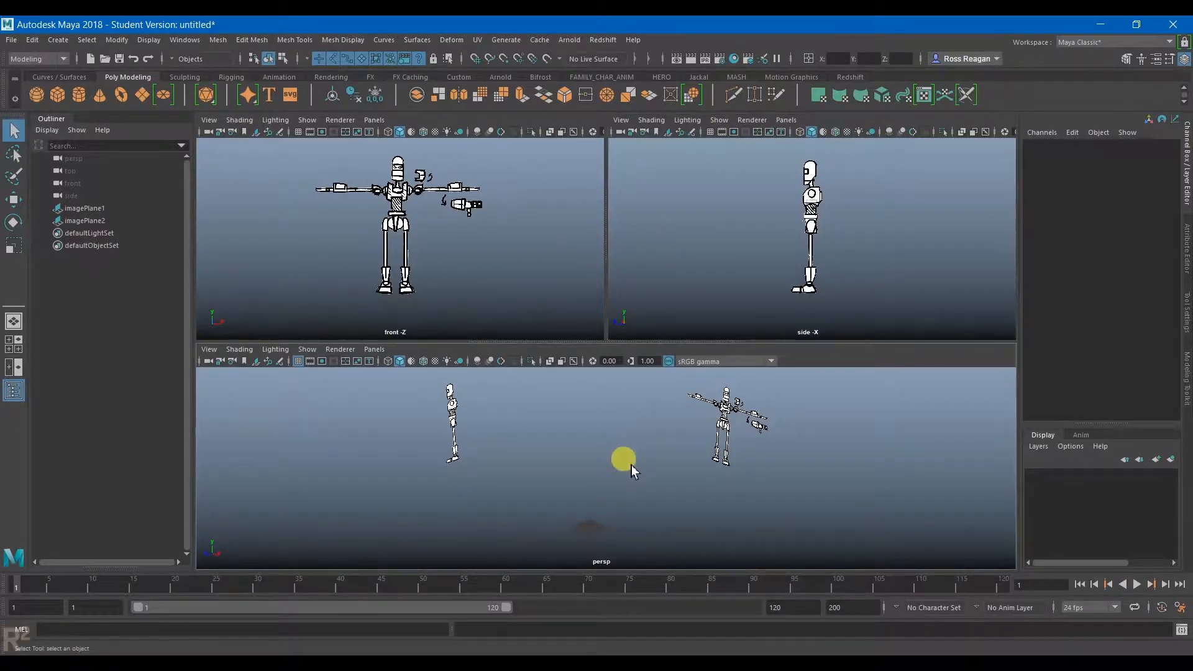
mouse_move(588, 423)
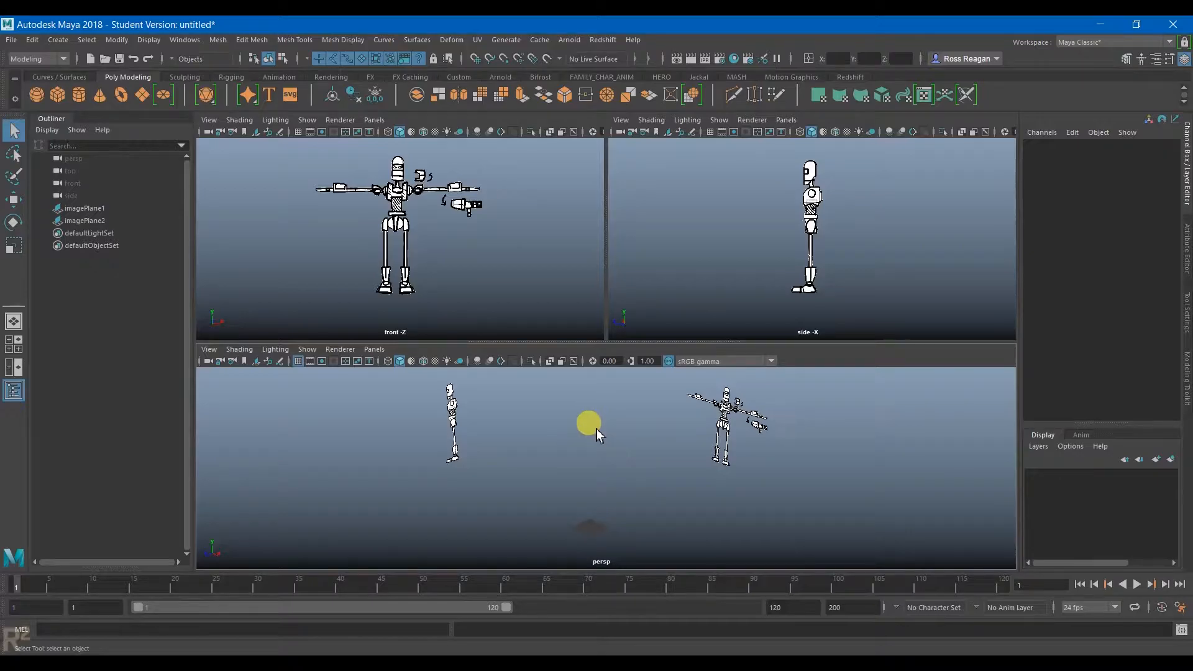